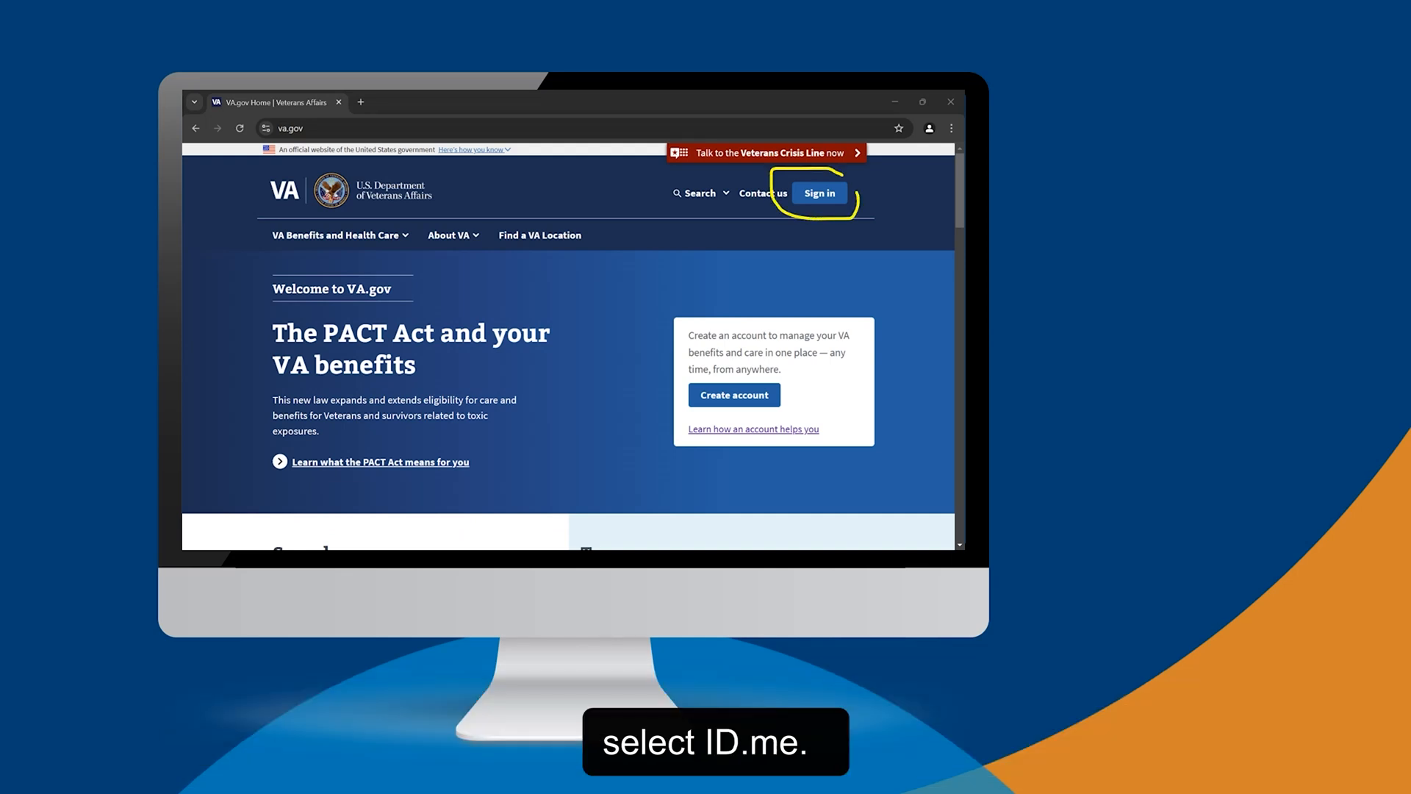
Step: Choose ID.me from the VA.gov sign-in options to start creating an account
left_click(819, 192)
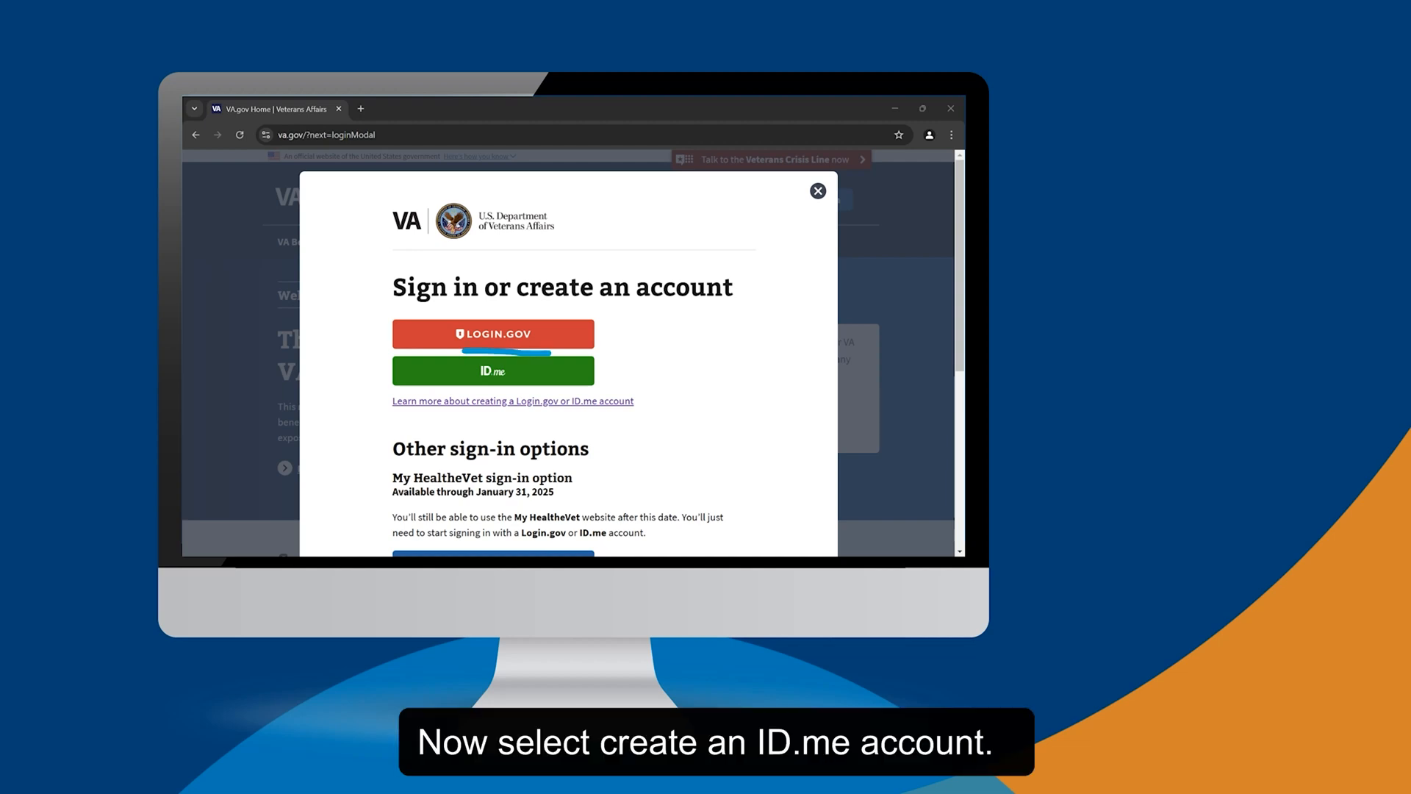
left_click(493, 371)
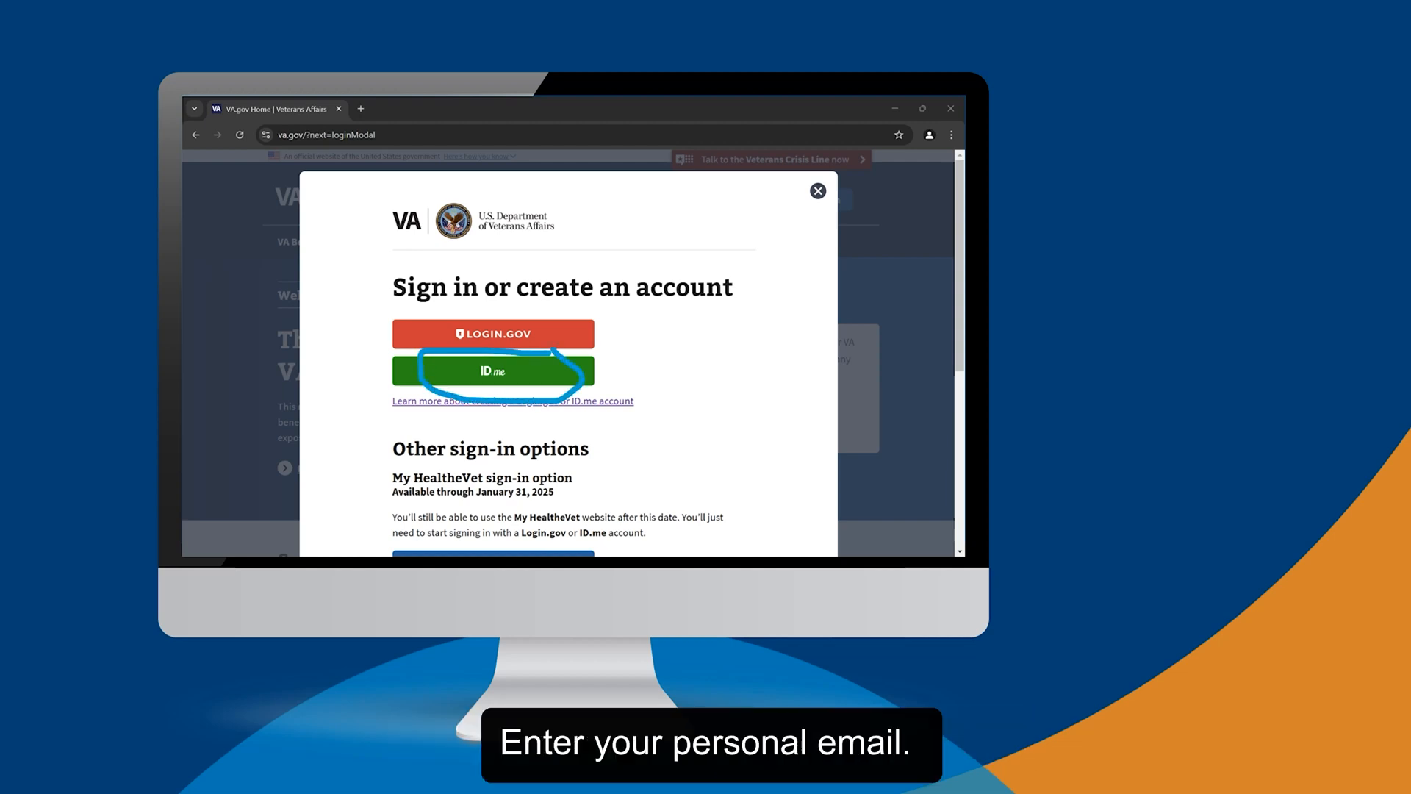
left_click(493, 370)
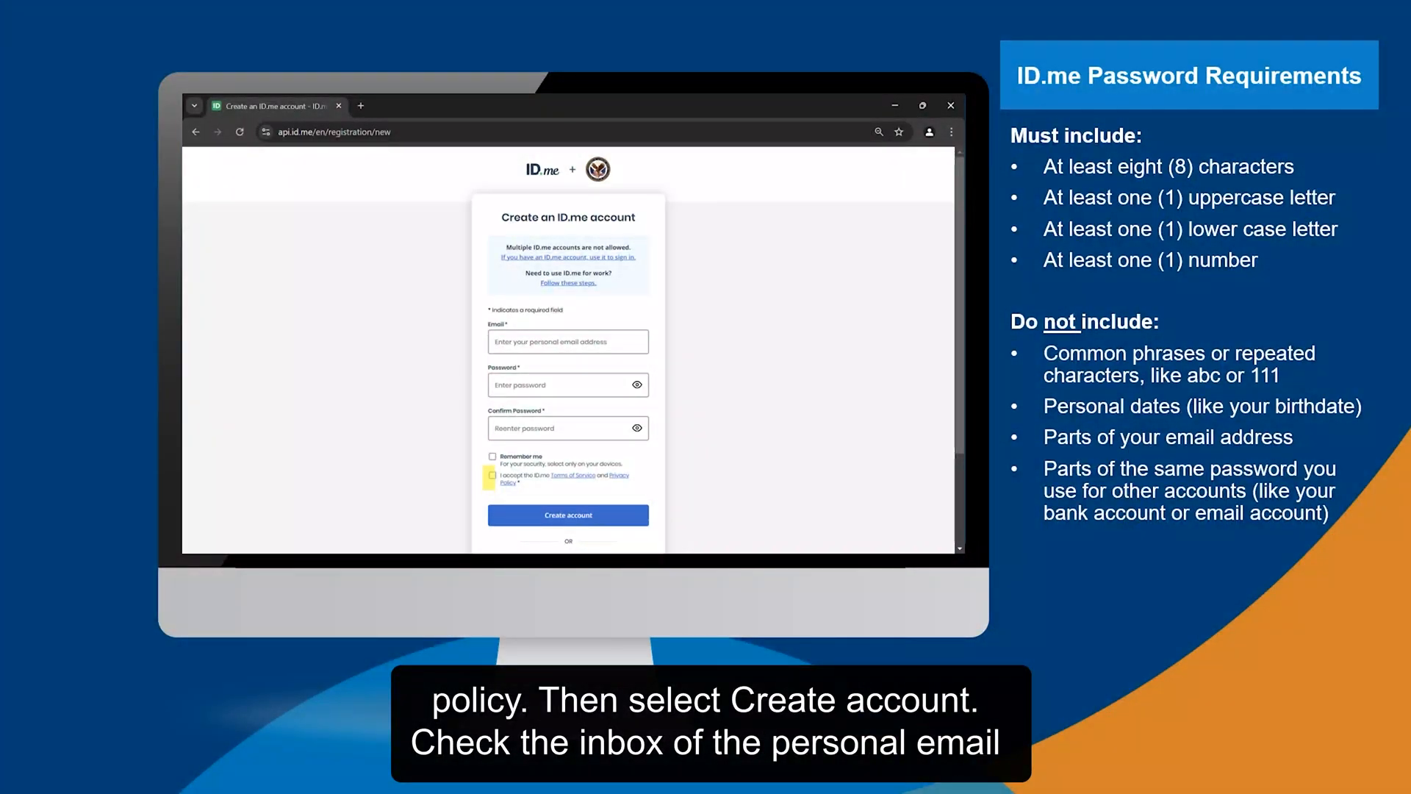
Step: Accept the ID.me Terms of Service and Privacy Policy on the new-account form
left_click(567, 515)
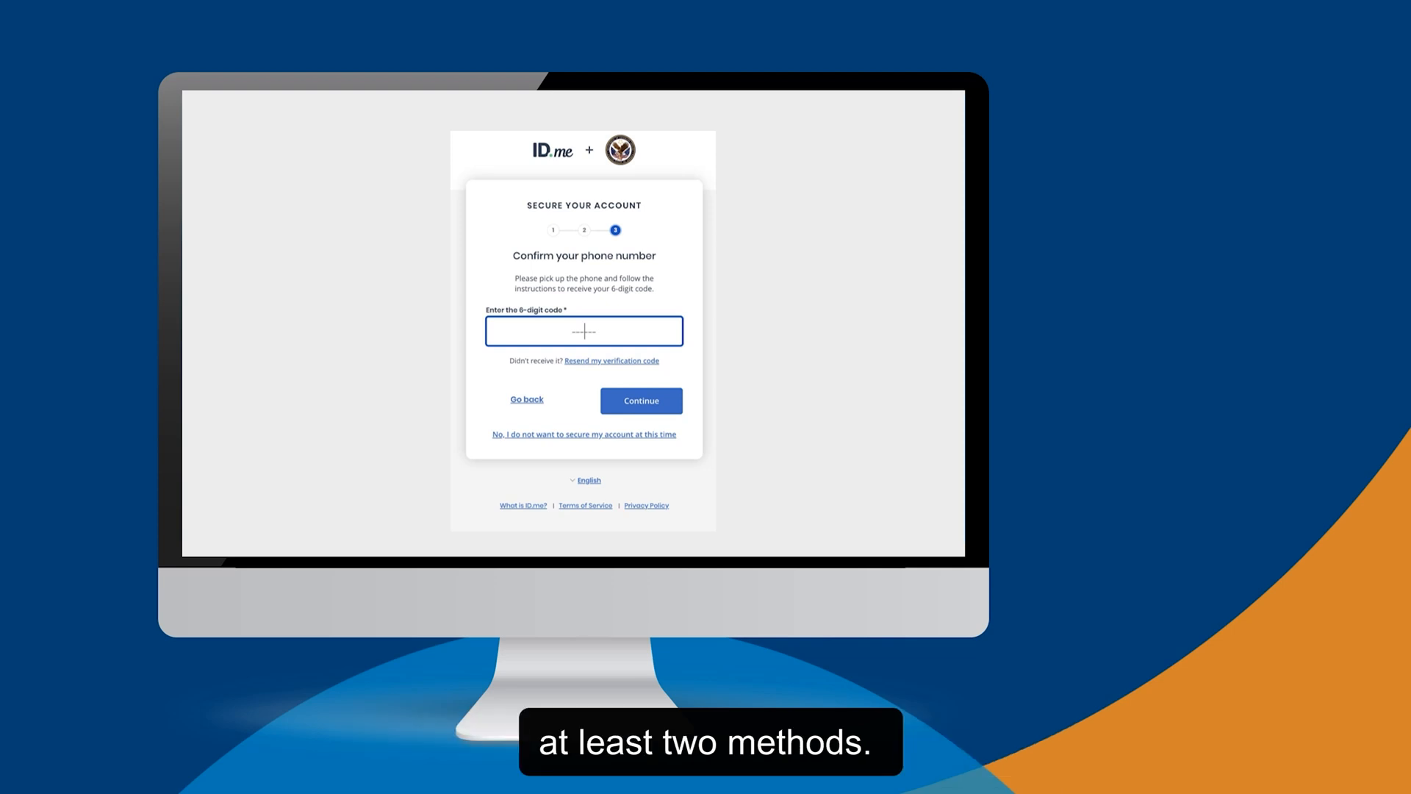
Step: Submit the 6-digit phone verification code to enable multi-factor authentication
left_click(639, 399)
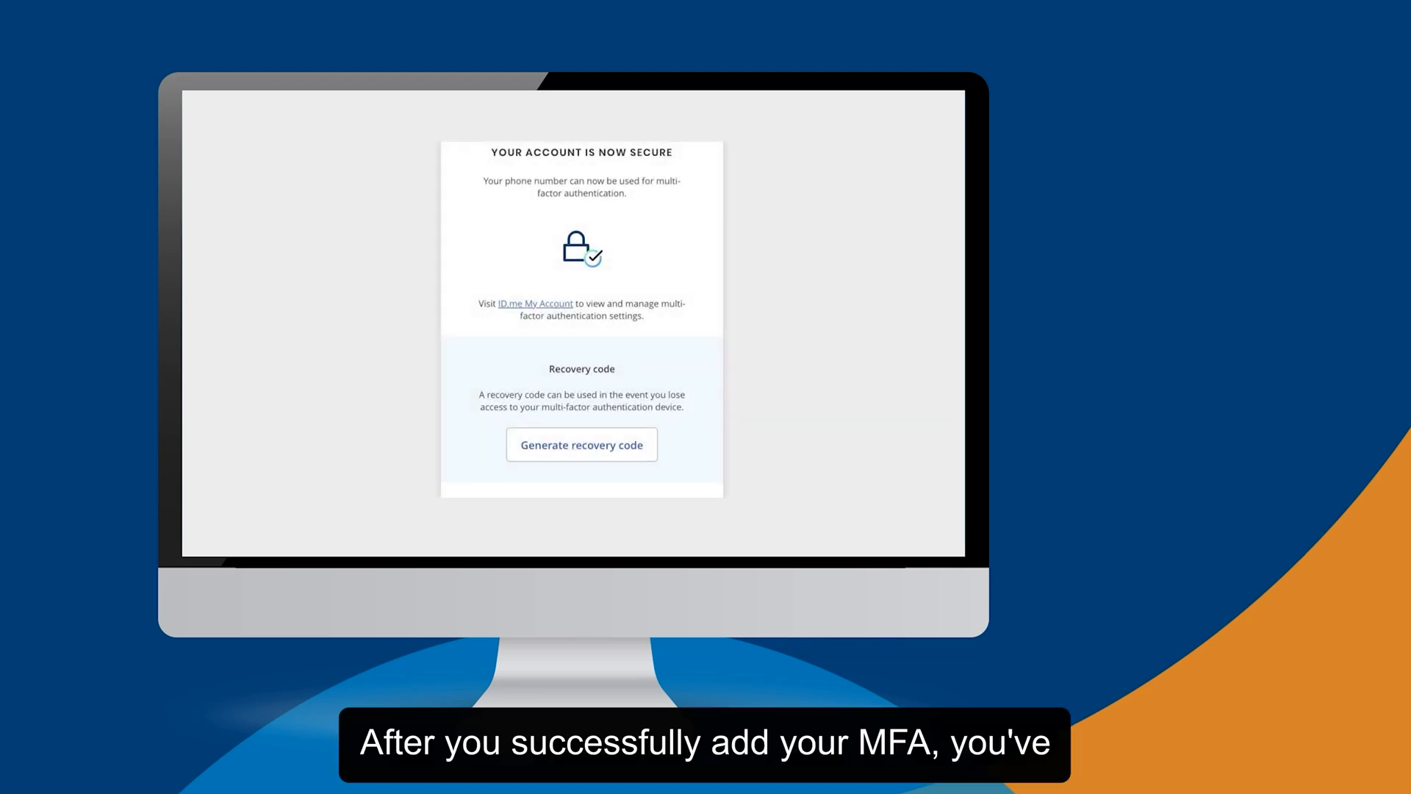